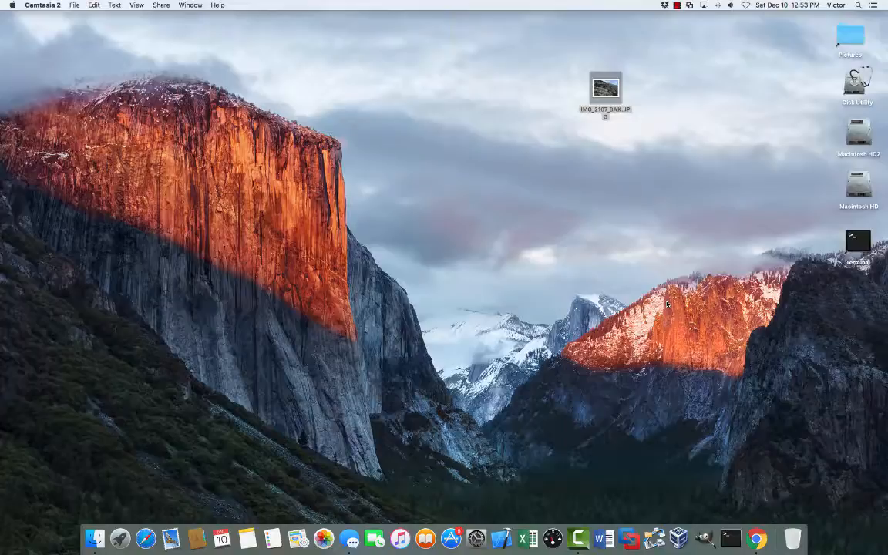
{"action": "mouse_move", "coordinate": [755, 205]}
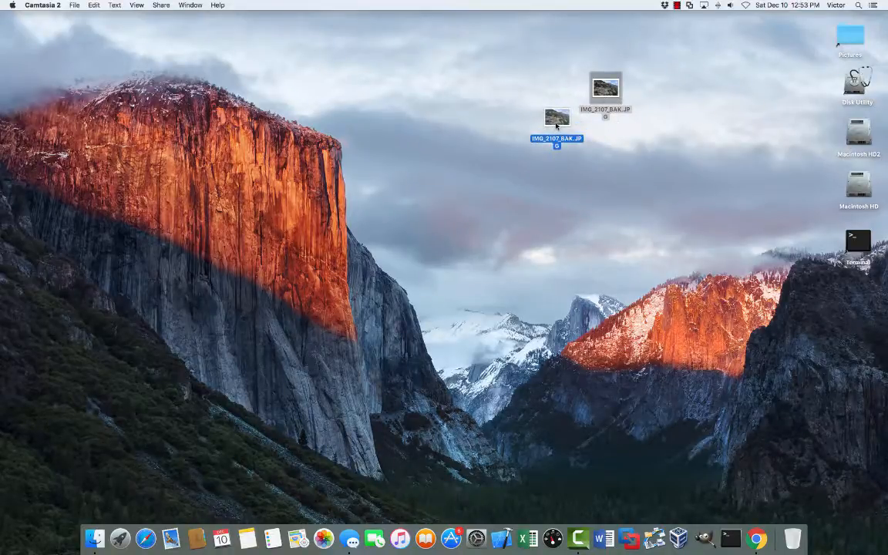
Drop the IMG_2107_BAK.JPG icon at a new spot slightly left on the desktop
{"action": "left_click", "coordinate": [557, 120]}
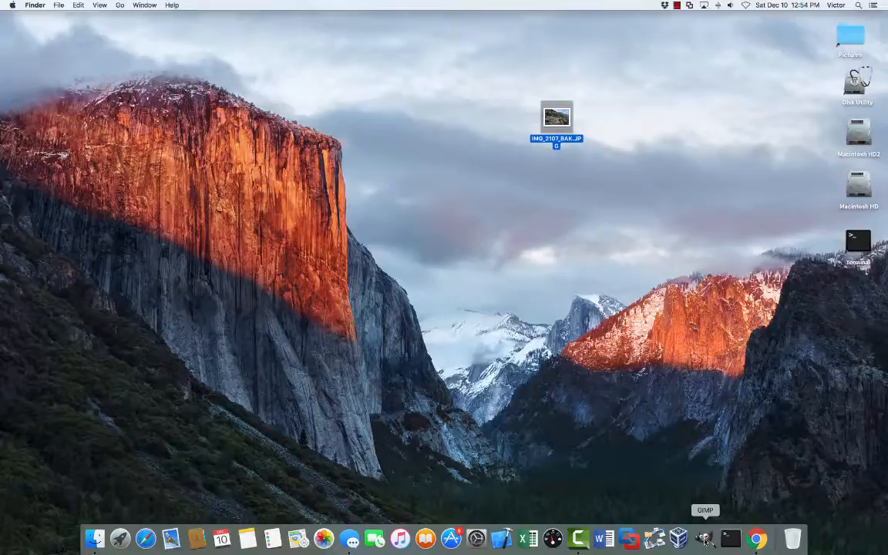
Launch GIMP from the Dock with IMG_2107_BAK.JPG and shift its image window slightly left
{"action": "left_click", "coordinate": [704, 538]}
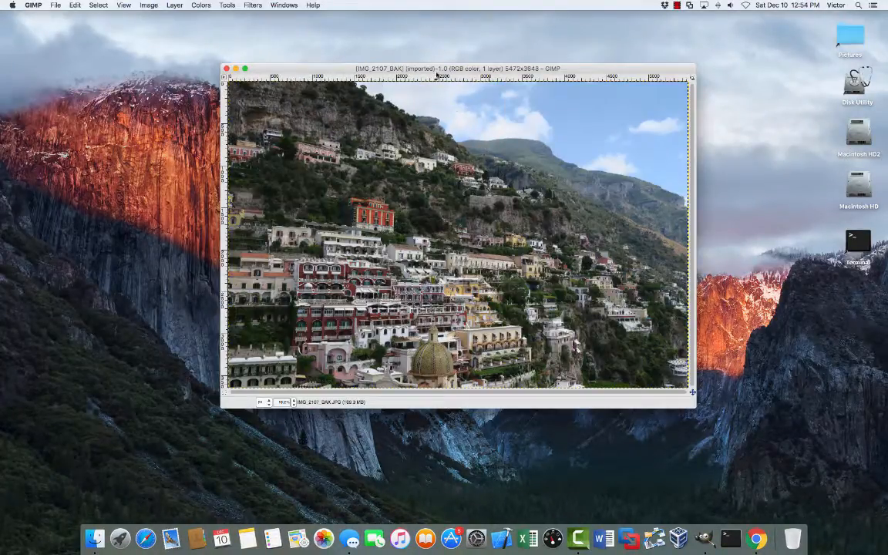
{"action": "left_click_drag", "start_coordinate": [437, 67], "coordinate": [422, 65]}
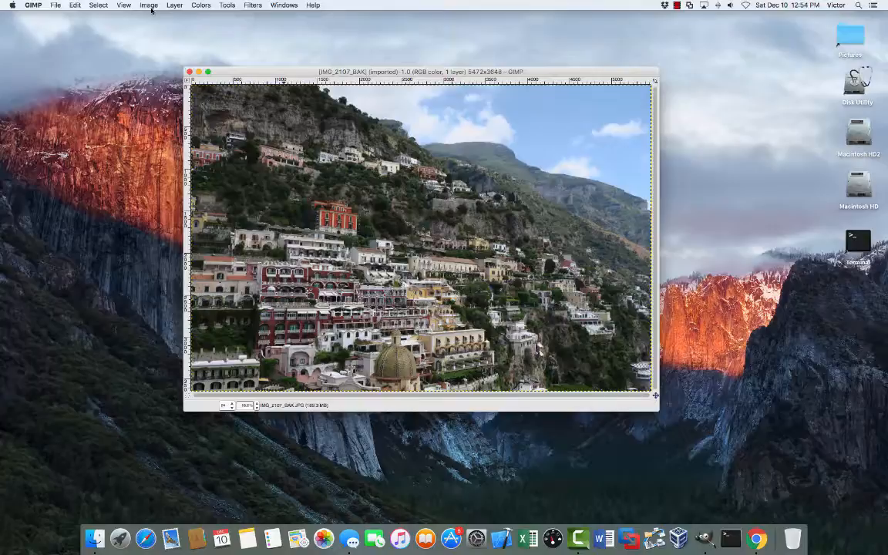
Add a vertical guide at 50% through Image > Guides > New Guide (by Percent)
{"action": "left_click", "coordinate": [148, 6]}
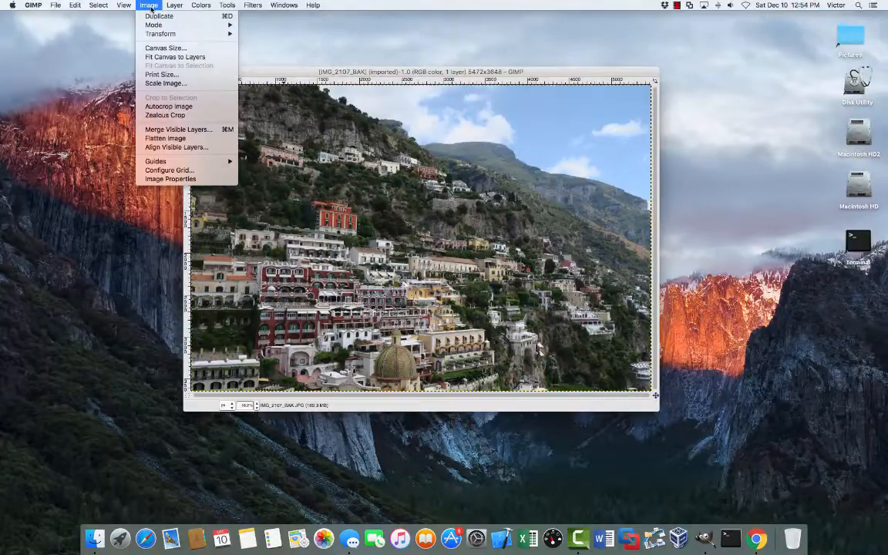
{"action": "mouse_move", "coordinate": [155, 161]}
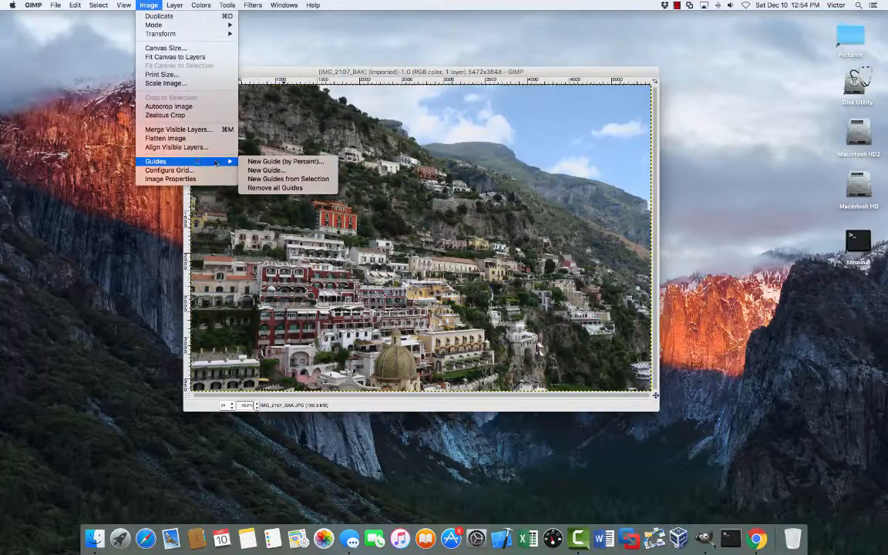
{"action": "mouse_move", "coordinate": [285, 161]}
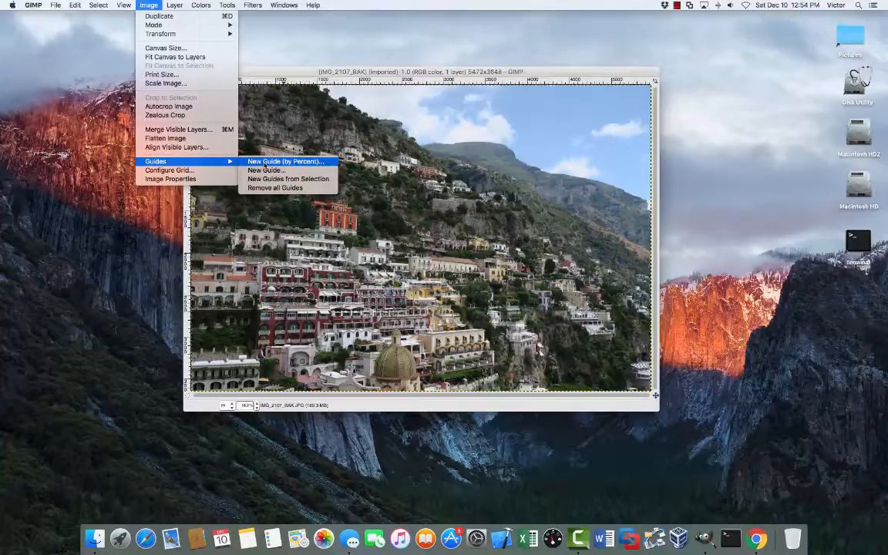
{"action": "left_click", "coordinate": [286, 161]}
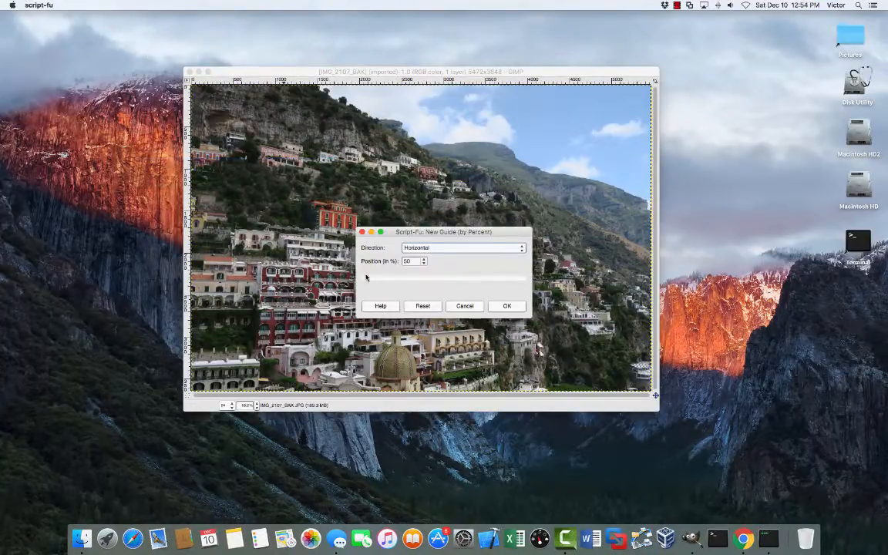
{"action": "left_click", "coordinate": [462, 247]}
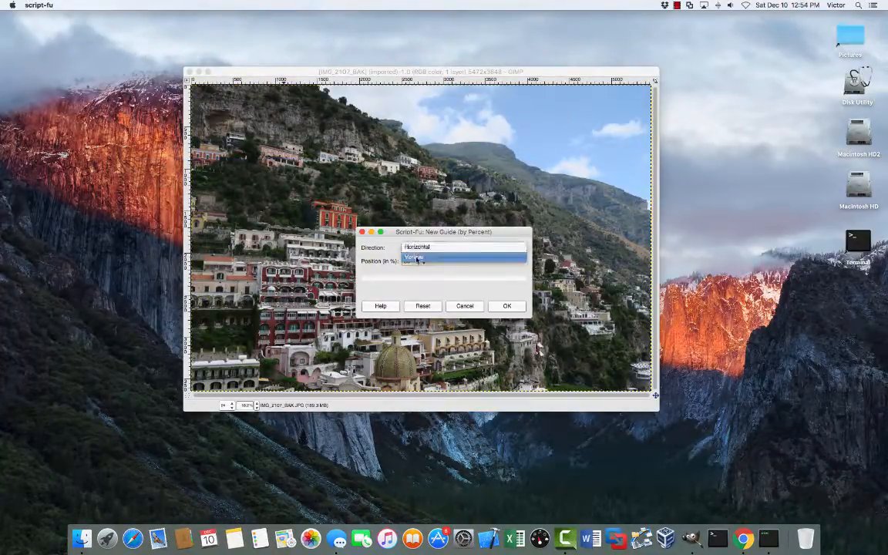
{"action": "left_click", "coordinate": [416, 247]}
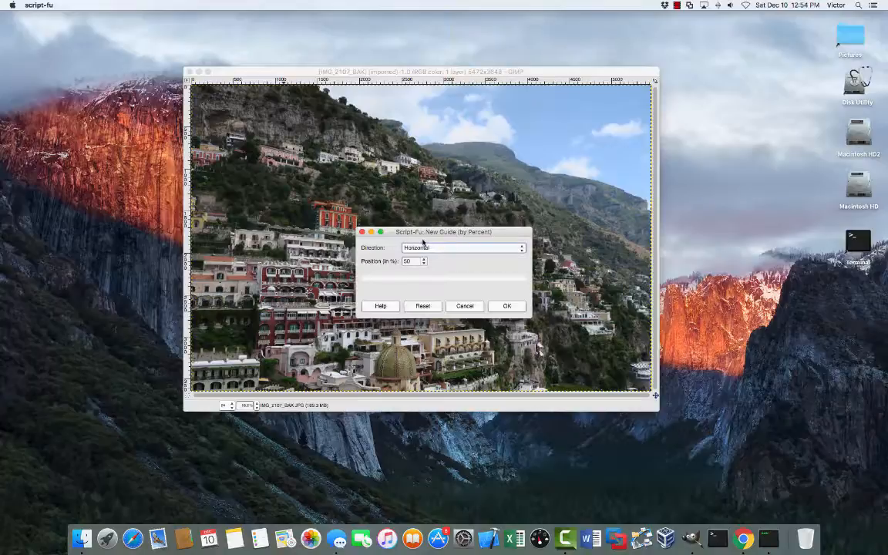
{"action": "left_click", "coordinate": [462, 247]}
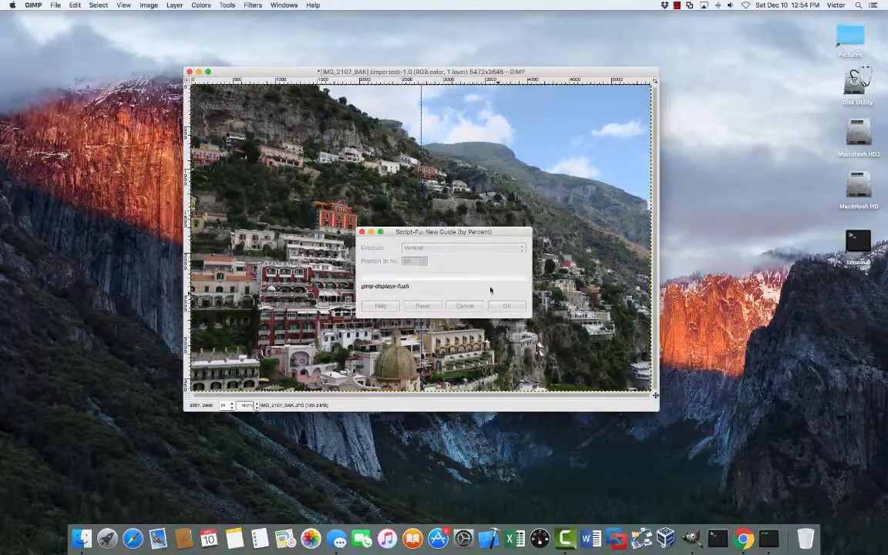
{"action": "left_click", "coordinate": [507, 305]}
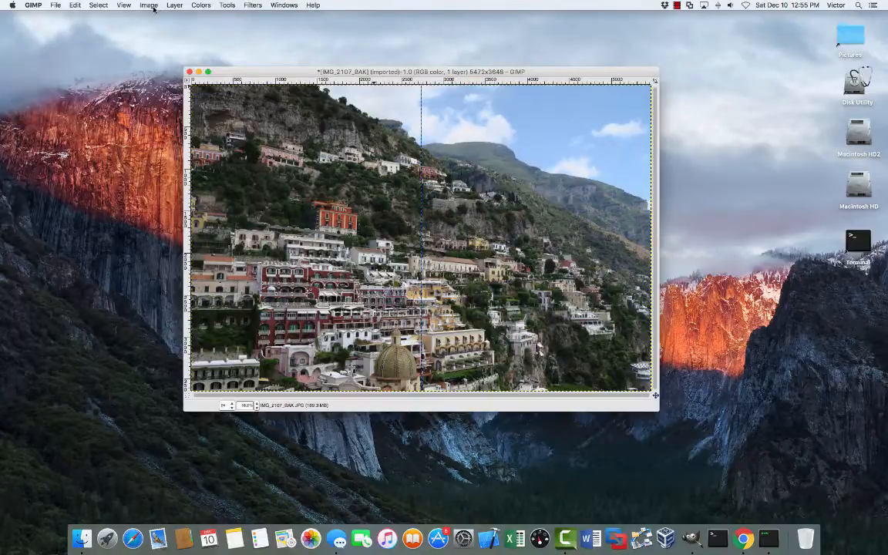
Guillotine the photo along the guide into two halves, then close the original image window
{"action": "left_click", "coordinate": [148, 6]}
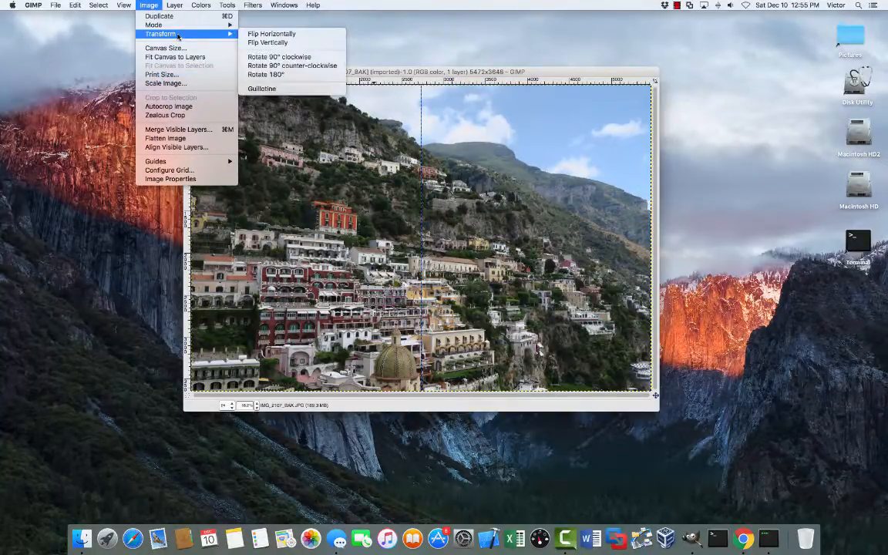
{"action": "left_click", "coordinate": [261, 88]}
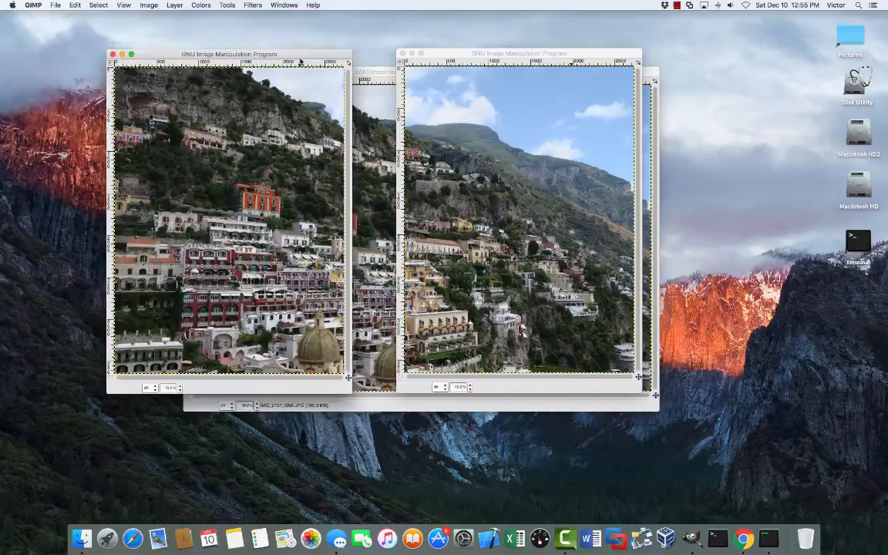
{"action": "left_click_drag", "start_coordinate": [230, 54], "coordinate": [250, 56]}
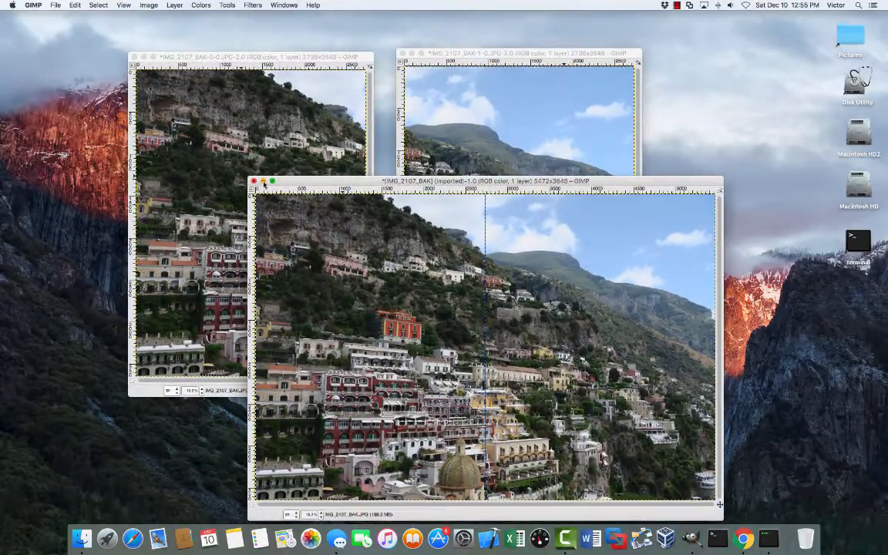
{"action": "left_click", "coordinate": [56, 5]}
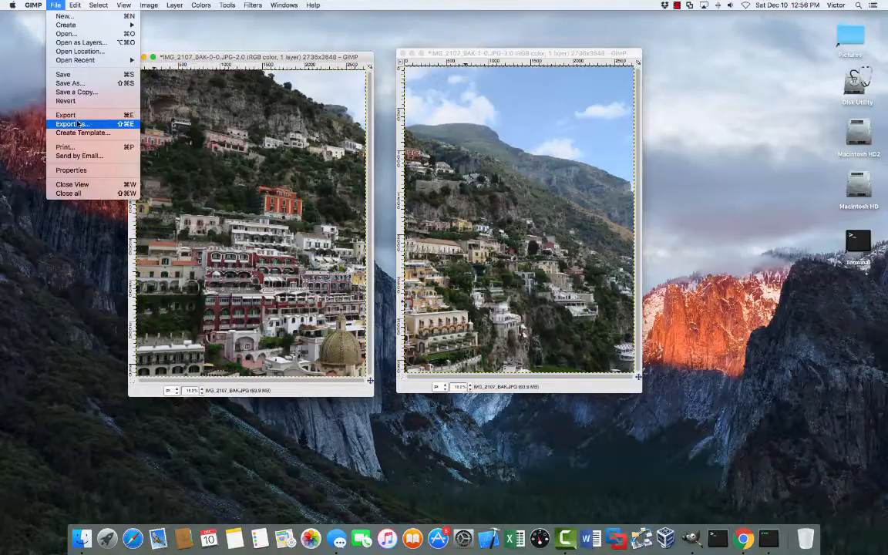
Export the left half in JPEG format as left_half.jpg to the Desktop
{"action": "left_click", "coordinate": [72, 124]}
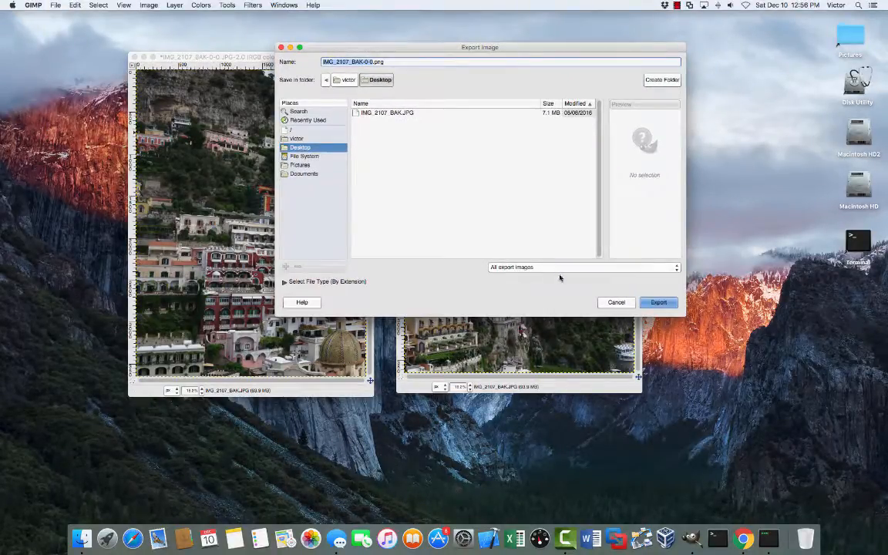
{"action": "left_click", "coordinate": [584, 266]}
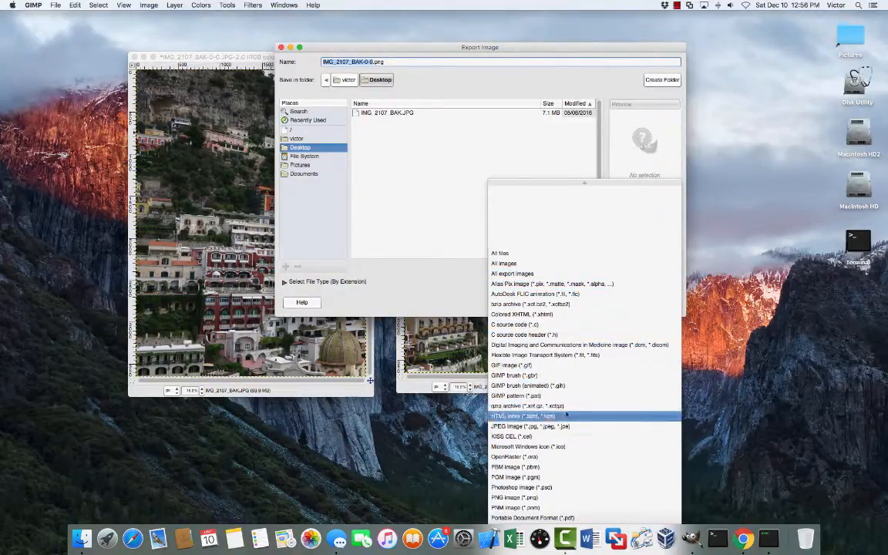
{"action": "left_click", "coordinate": [530, 426]}
{"action": "type", "text": "left.jpeg"}
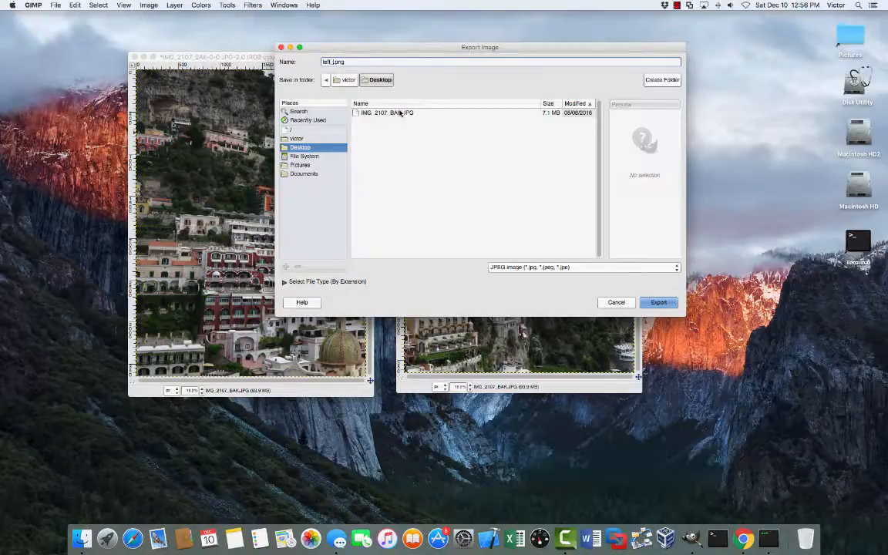
{"action": "type", "text": "left_half.png"}
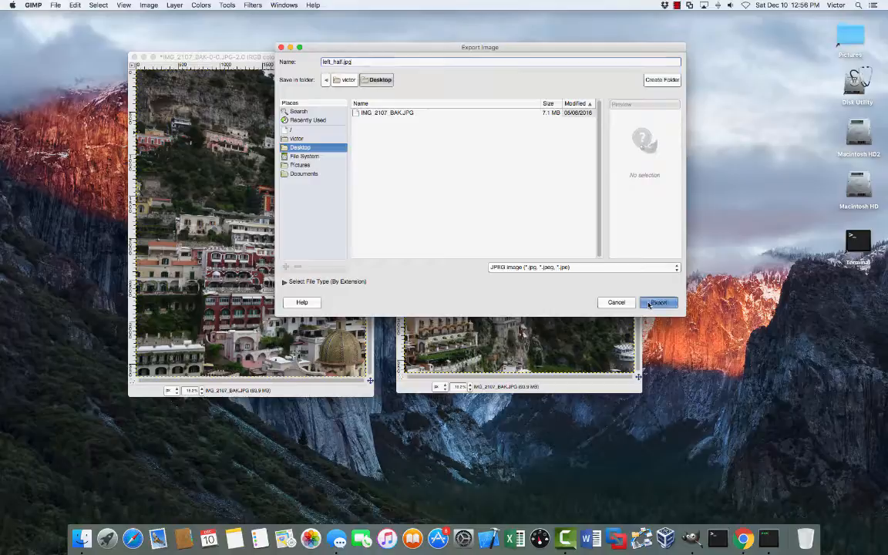
{"action": "left_click", "coordinate": [658, 302]}
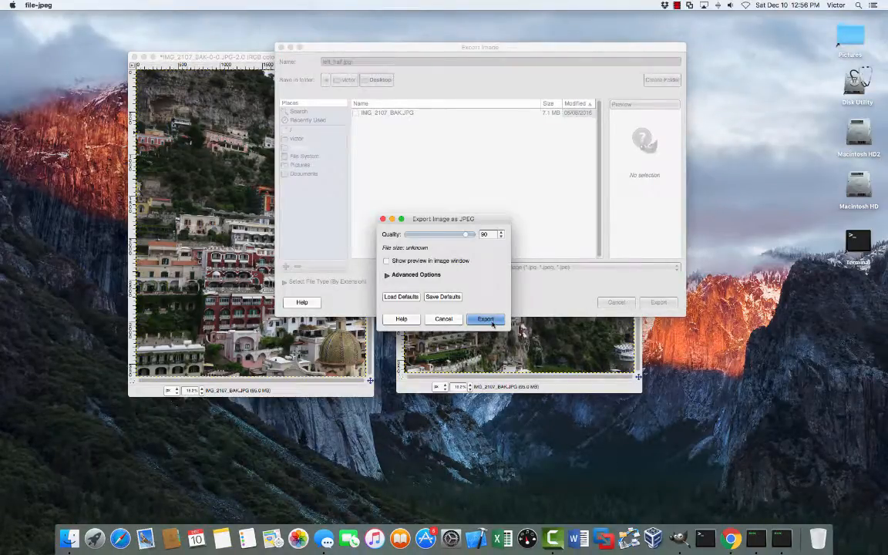
{"action": "left_click", "coordinate": [485, 318]}
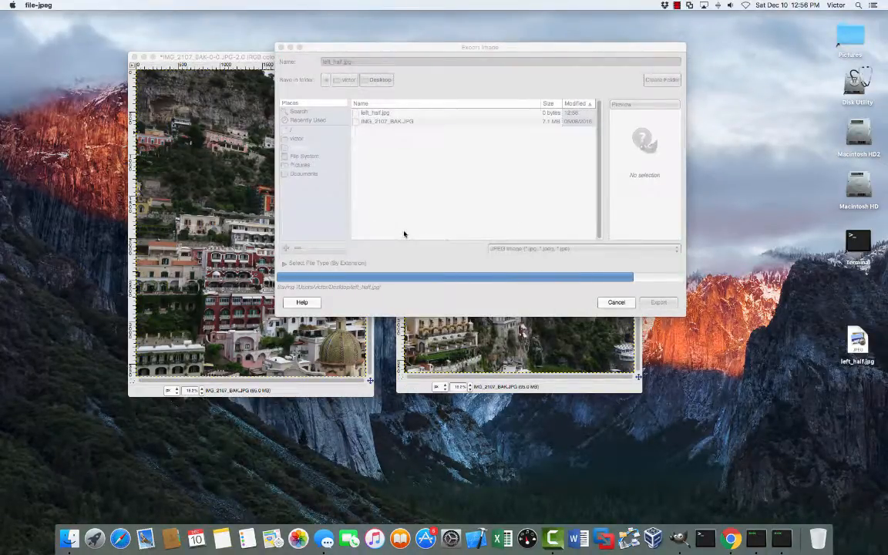
{"action": "left_click", "coordinate": [658, 302]}
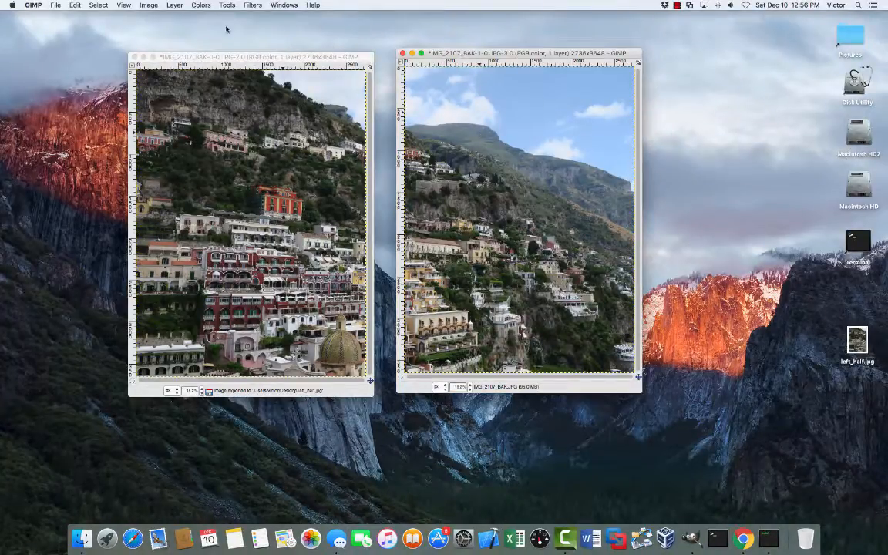
Export the right half as right_half.jpg to the Desktop at JPEG quality 90
{"action": "left_click", "coordinate": [56, 5]}
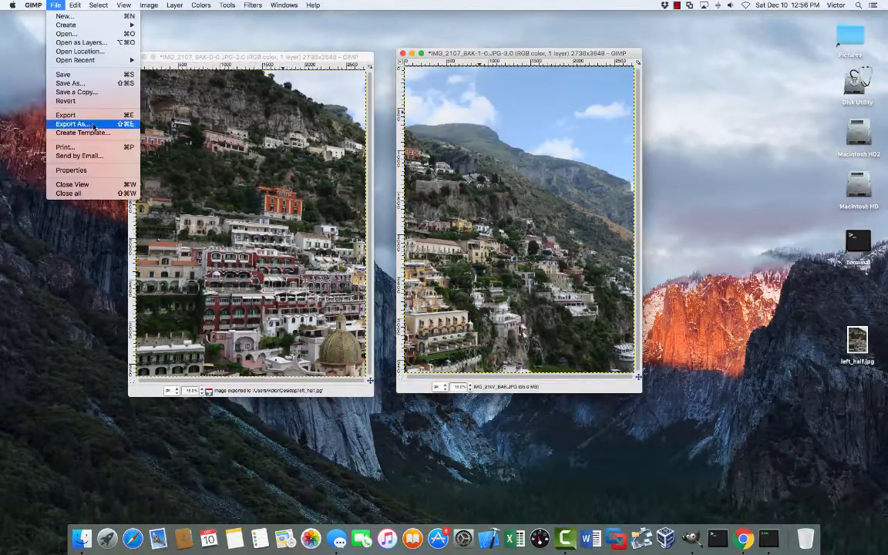
{"action": "left_click", "coordinate": [73, 124]}
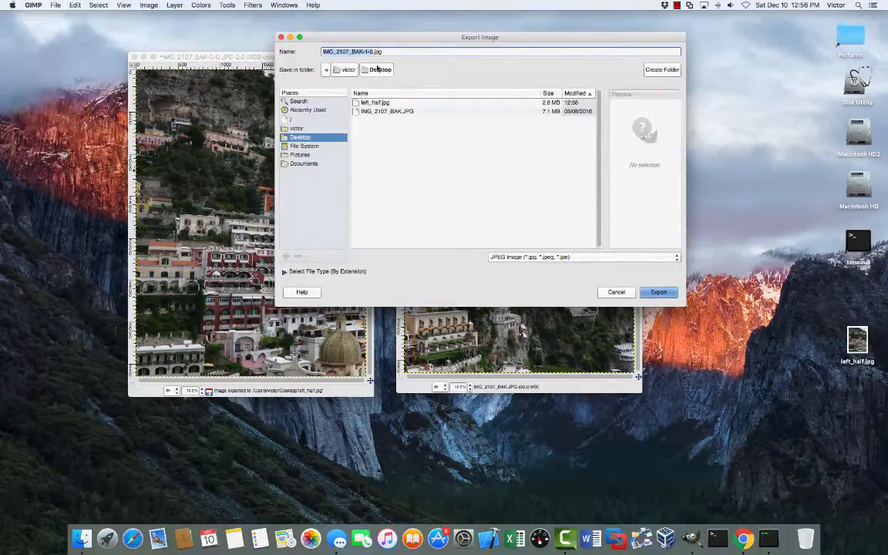
{"action": "type", "text": "right_h.jpg"}
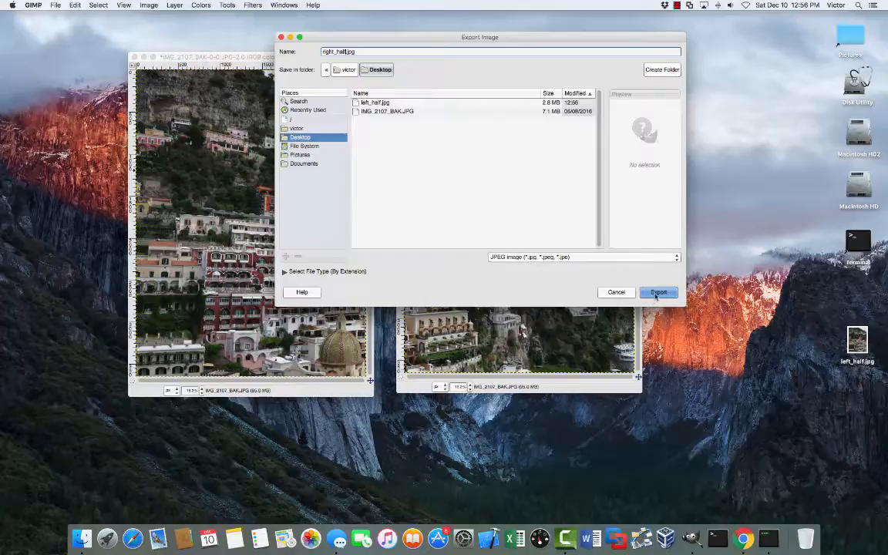
{"action": "left_click", "coordinate": [658, 291]}
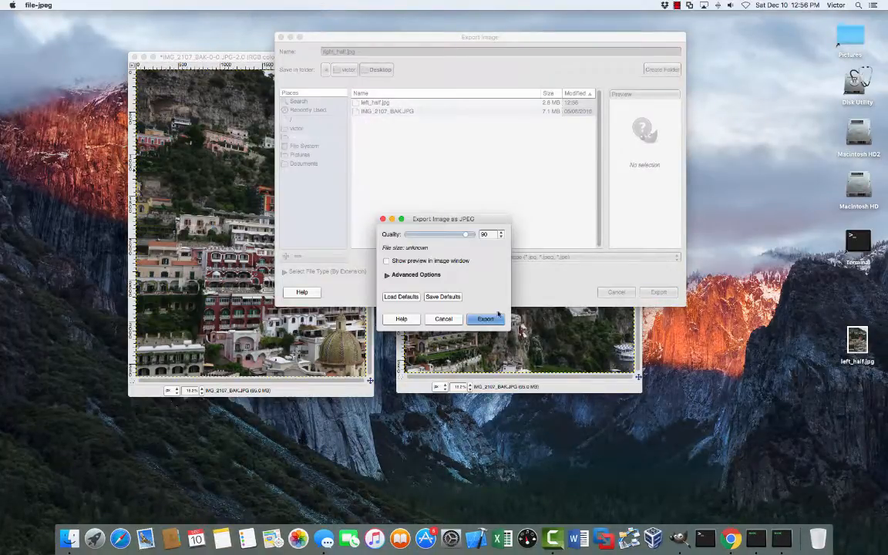
{"action": "left_click", "coordinate": [485, 319]}
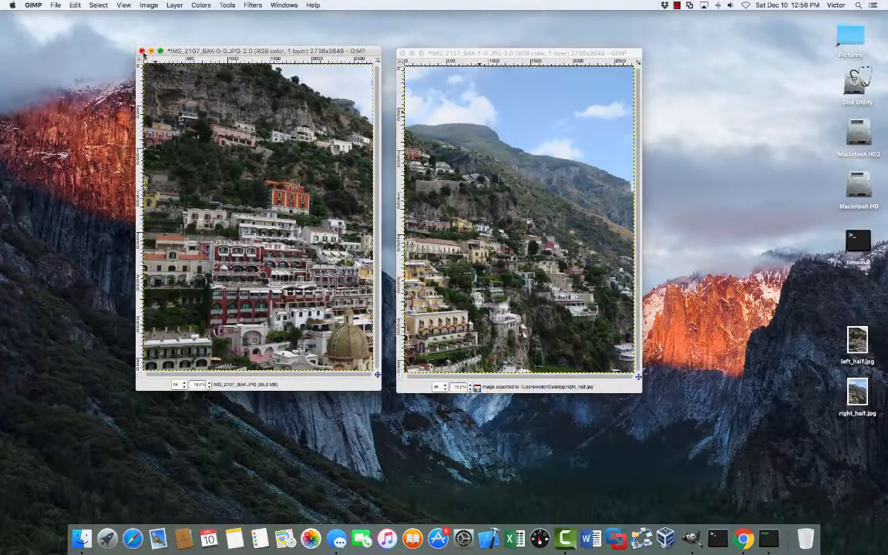
Close all three images discarding changes, and place both half files beside the original photo
{"action": "left_click", "coordinate": [142, 51]}
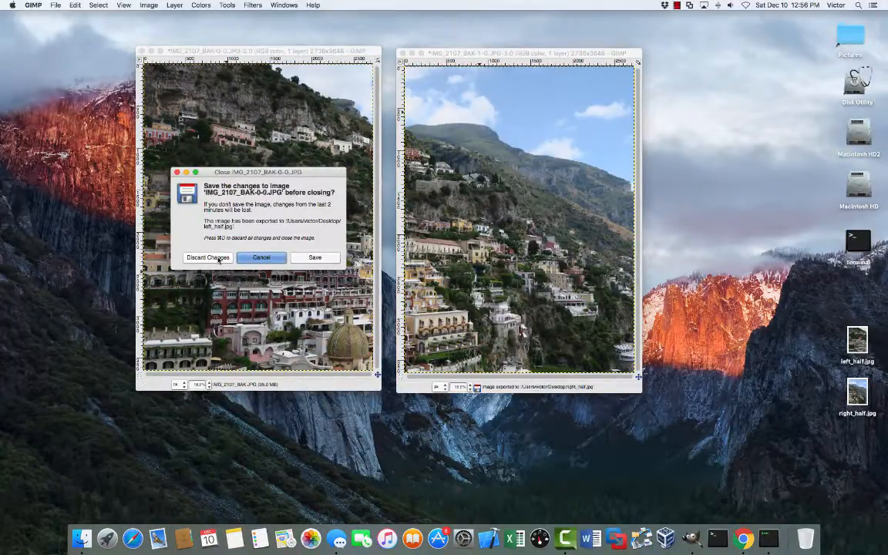
{"action": "left_click", "coordinate": [207, 257]}
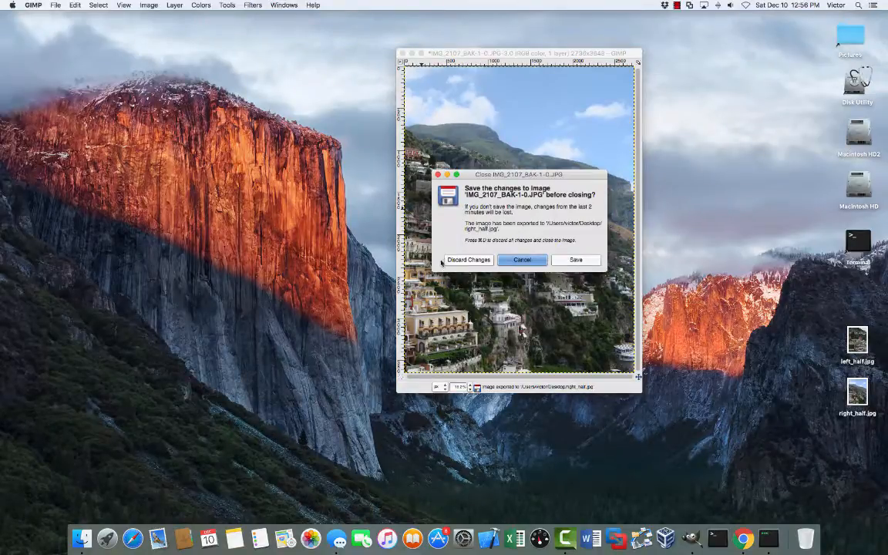
{"action": "left_click", "coordinate": [467, 260]}
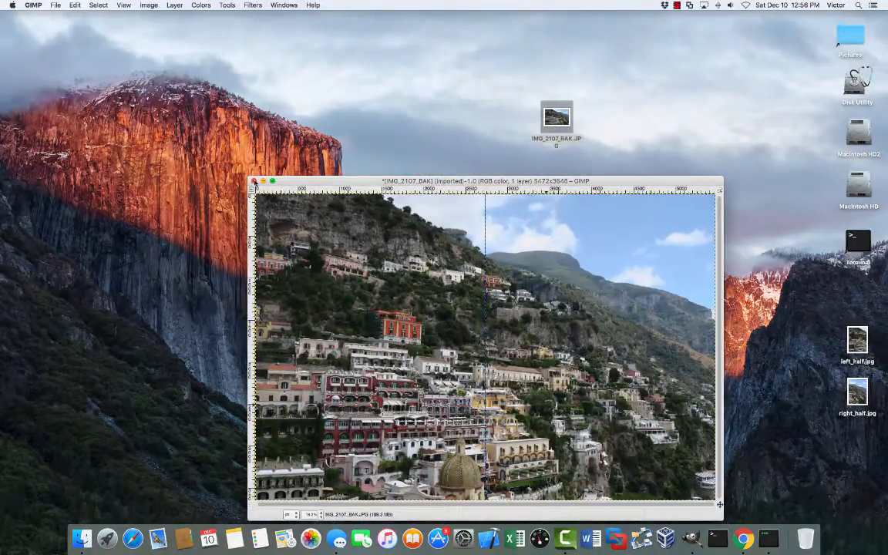
{"action": "left_click", "coordinate": [254, 181]}
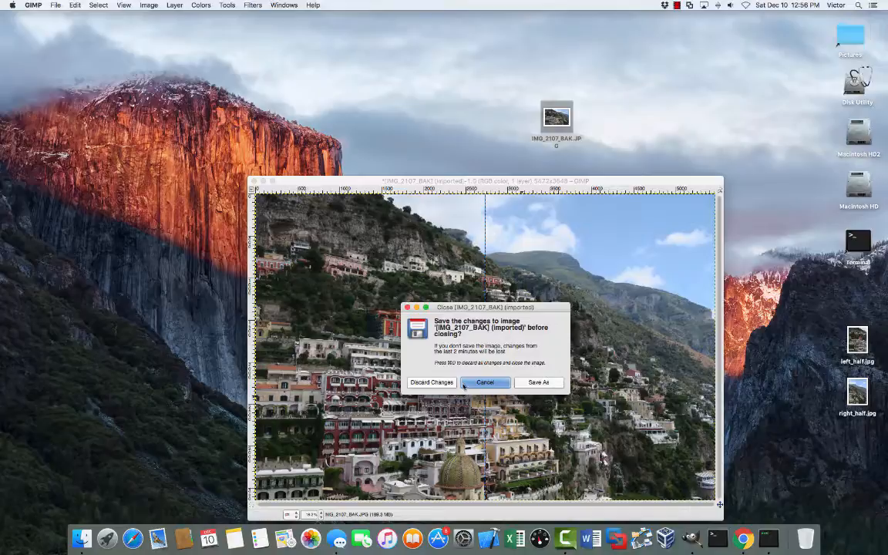
{"action": "left_click", "coordinate": [431, 382]}
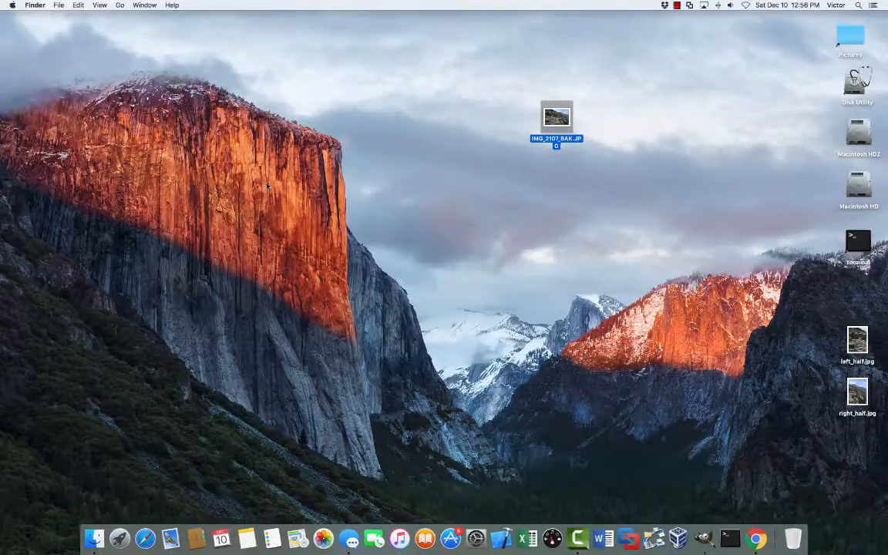
{"action": "left_click_drag", "start_coordinate": [857, 343], "coordinate": [521, 208]}
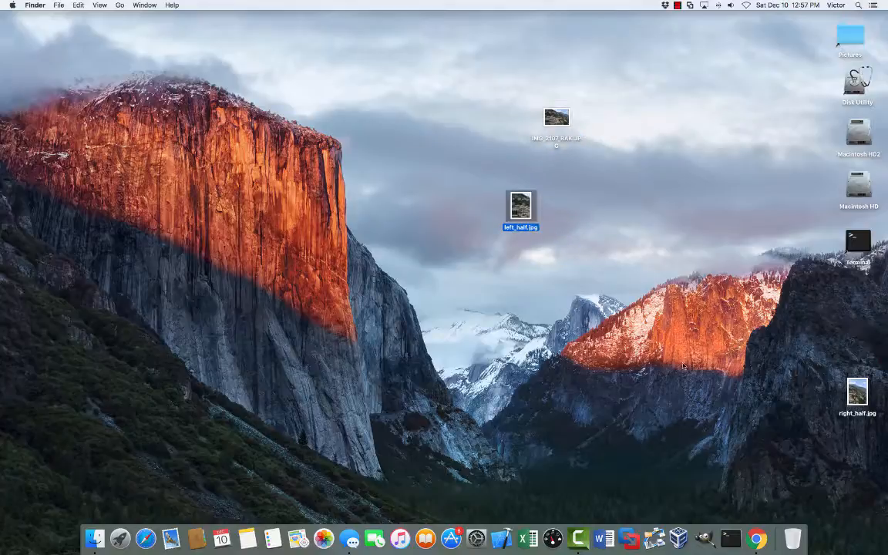
{"action": "left_click_drag", "start_coordinate": [857, 393], "coordinate": [570, 208]}
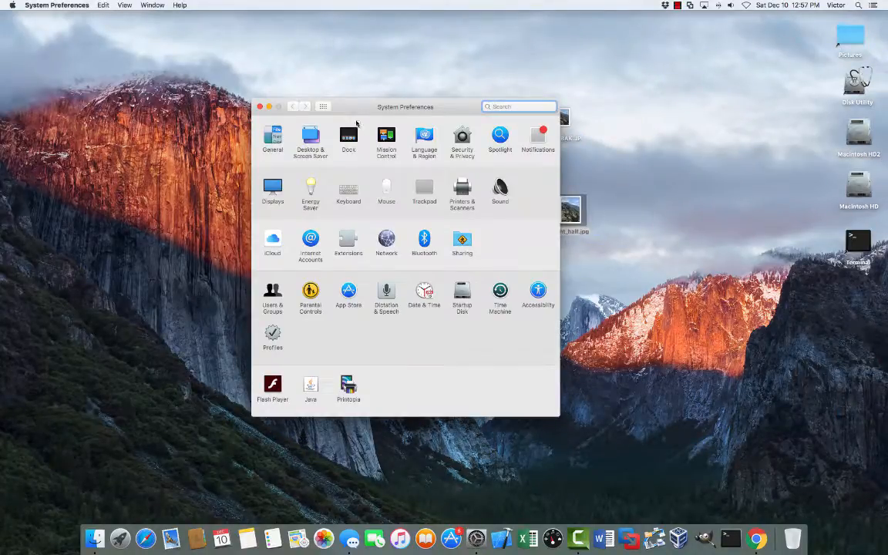
Open Desktop & Screen Saver, list the Desktop folder's pictures, and move the window aside
{"action": "left_click", "coordinate": [309, 139]}
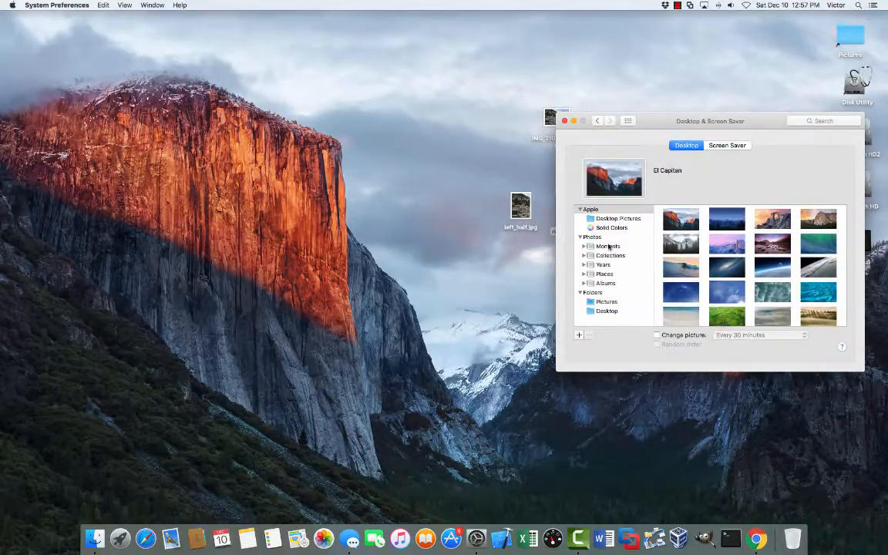
{"action": "left_click", "coordinate": [607, 310]}
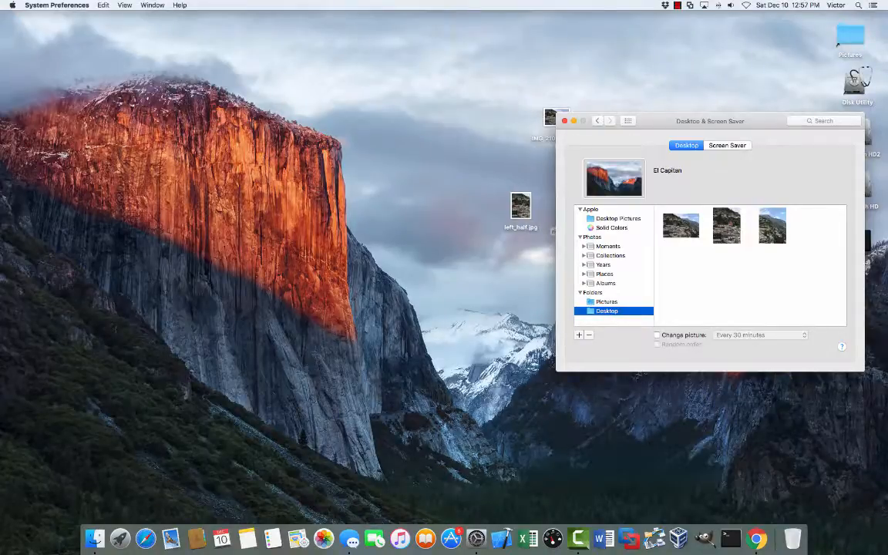
{"action": "left_click_drag", "start_coordinate": [710, 121], "coordinate": [286, 110]}
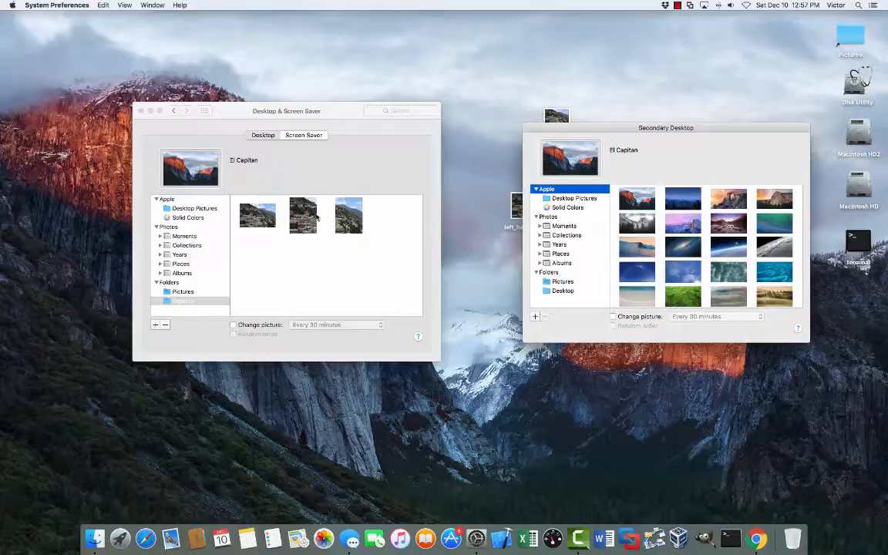
Choose left_half for the main display and right_half for the secondary, then close preferences
{"action": "left_click", "coordinate": [302, 214]}
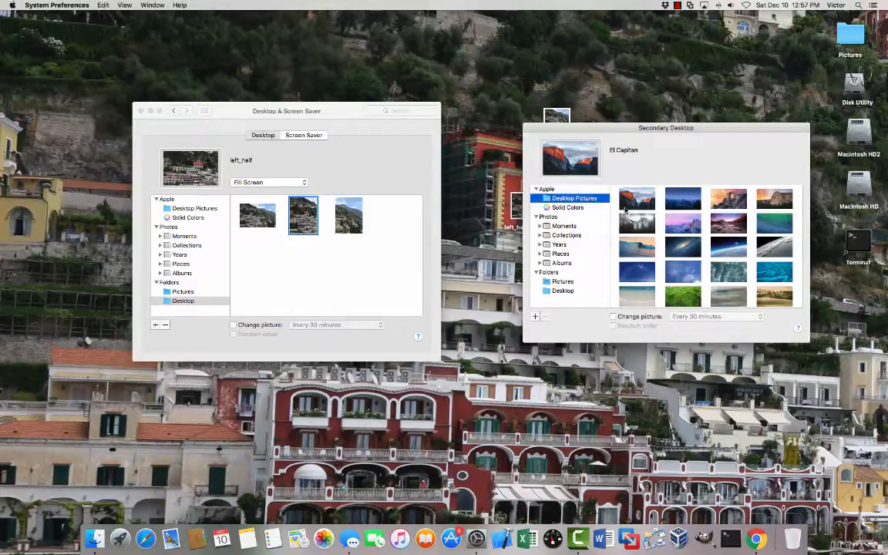
{"action": "left_click", "coordinate": [562, 290]}
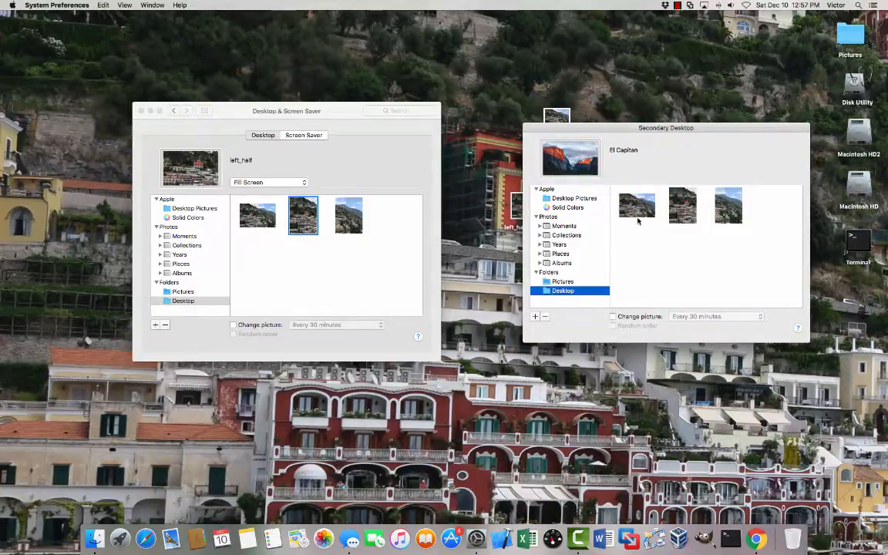
{"action": "left_click", "coordinate": [727, 204]}
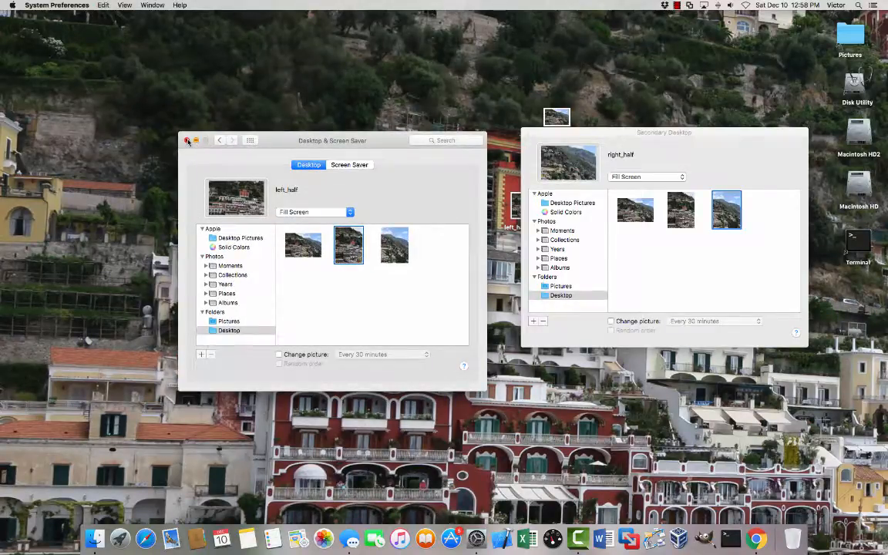
{"action": "left_click", "coordinate": [188, 140]}
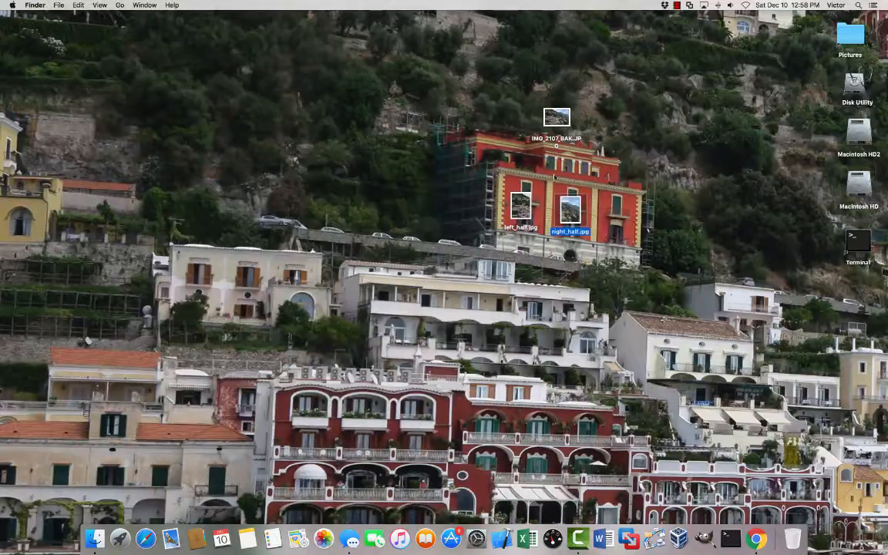
{"action": "mouse_move", "coordinate": [838, 377]}
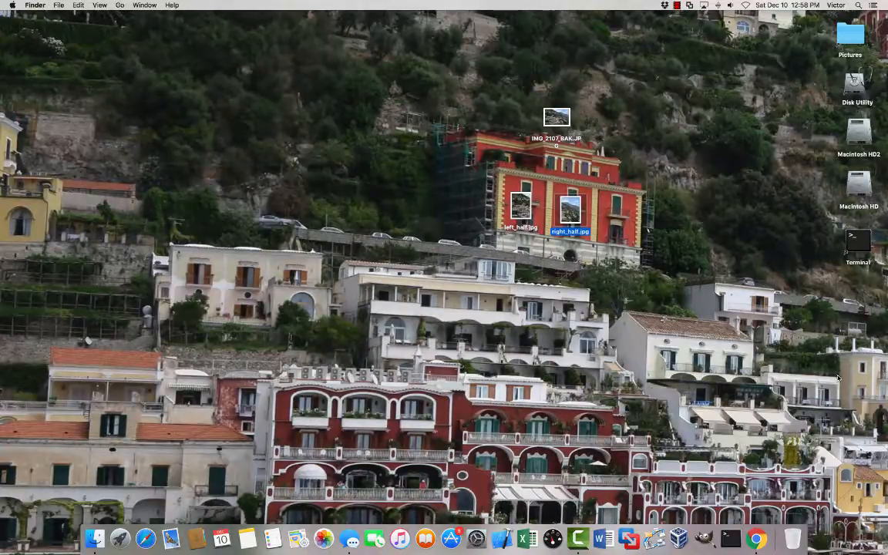